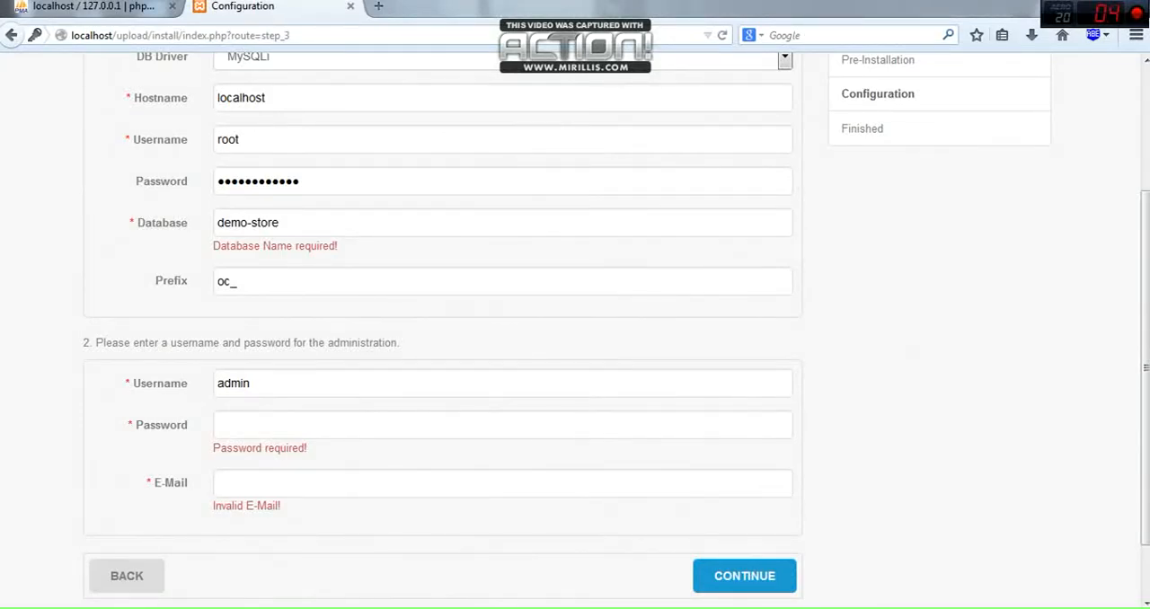
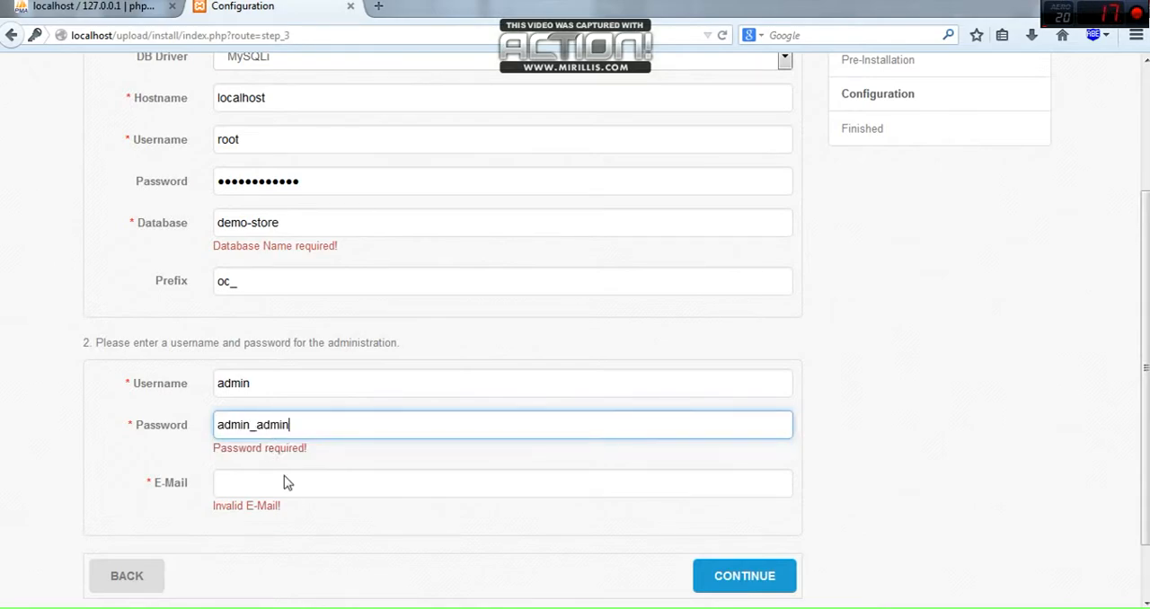
click(502, 483)
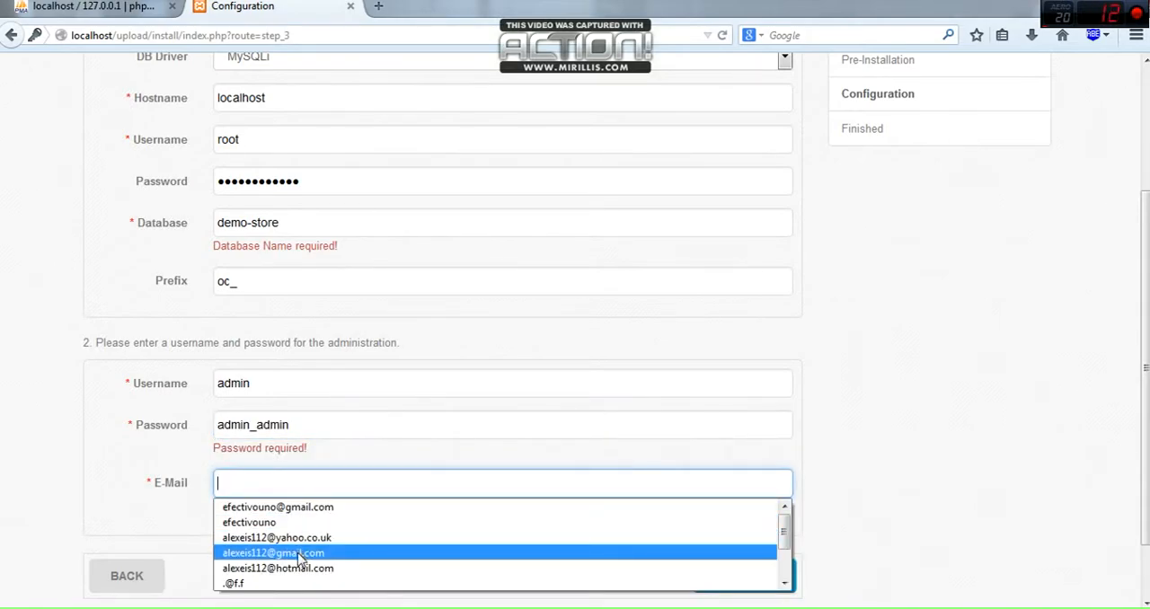
click(744, 576)
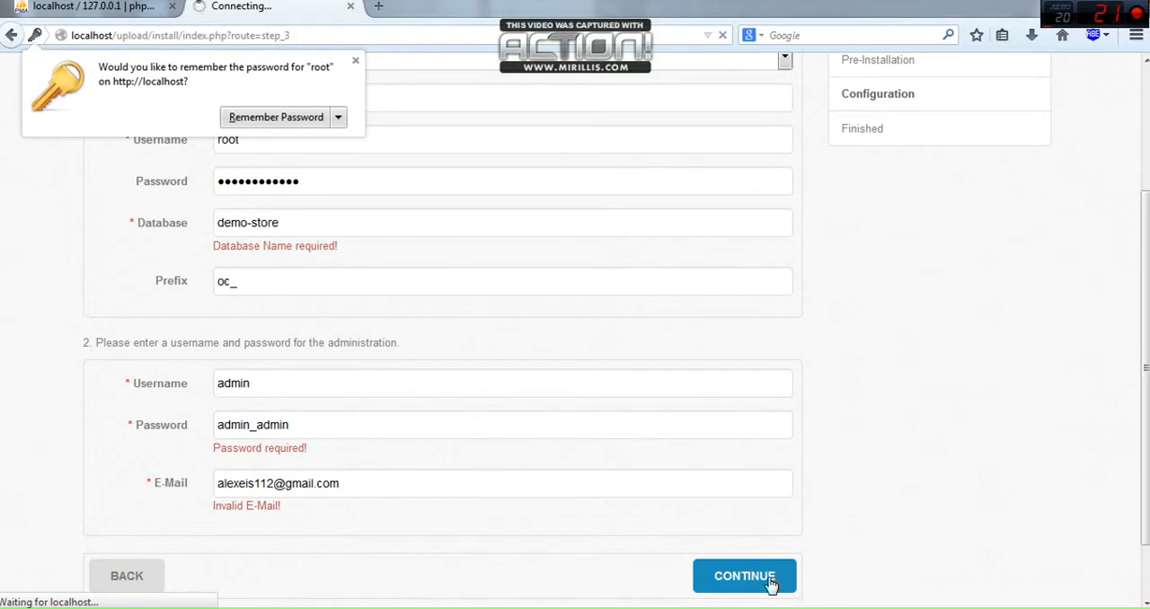
Step: Submit the installer configuration and reach the Installation complete page
click(744, 576)
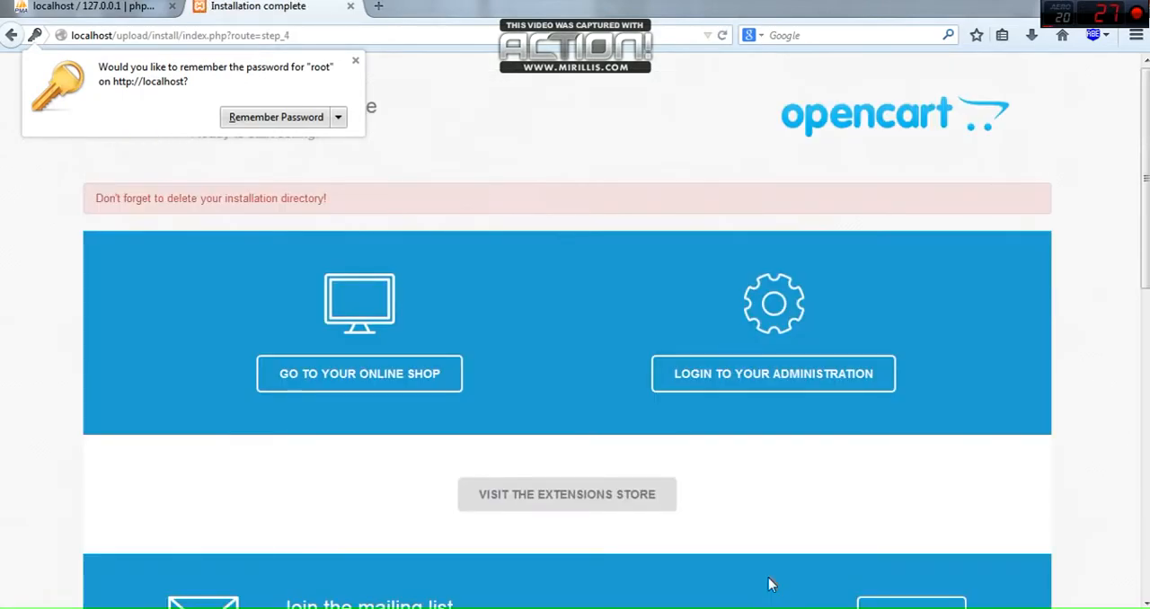
mouse_move(497, 519)
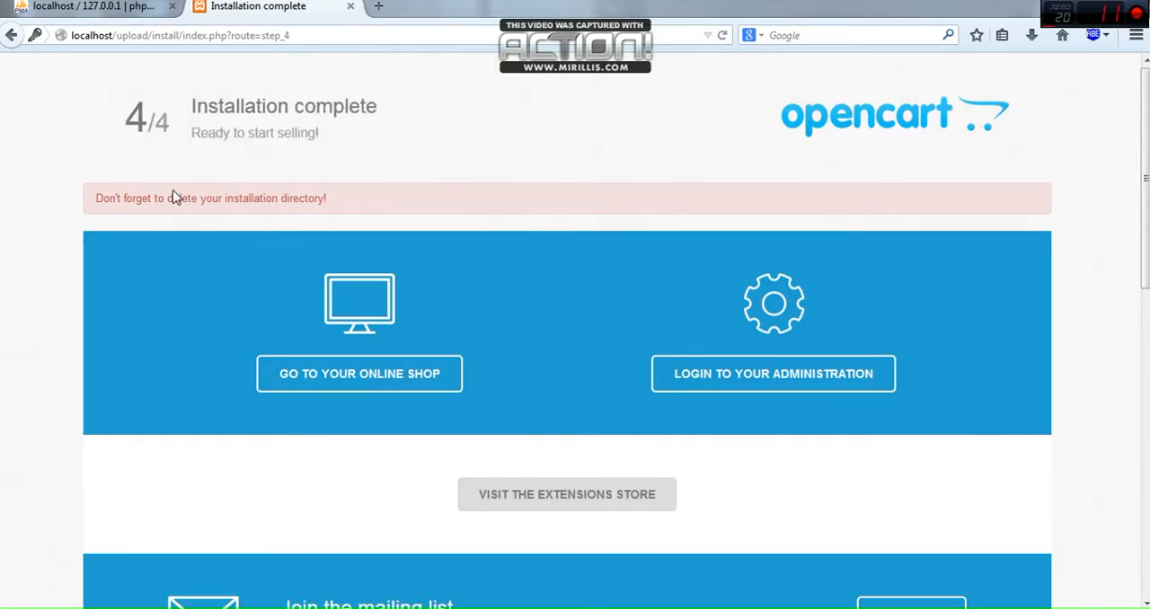
mouse_move(365, 401)
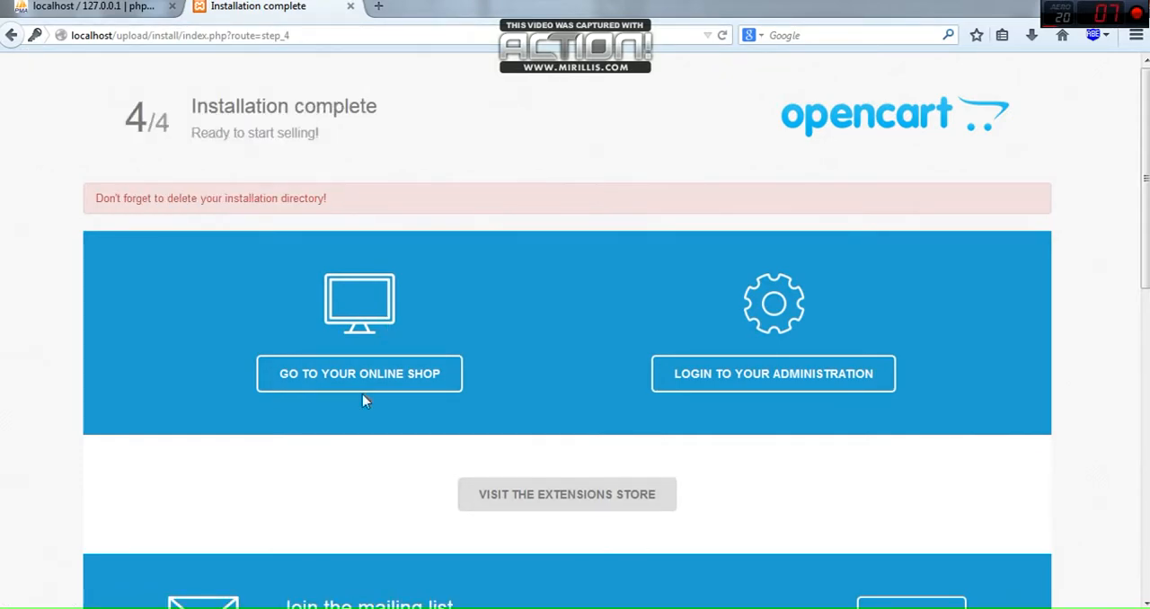
Step: Open the online shop and browse past Featured products and brand logos to the footer
click(359, 374)
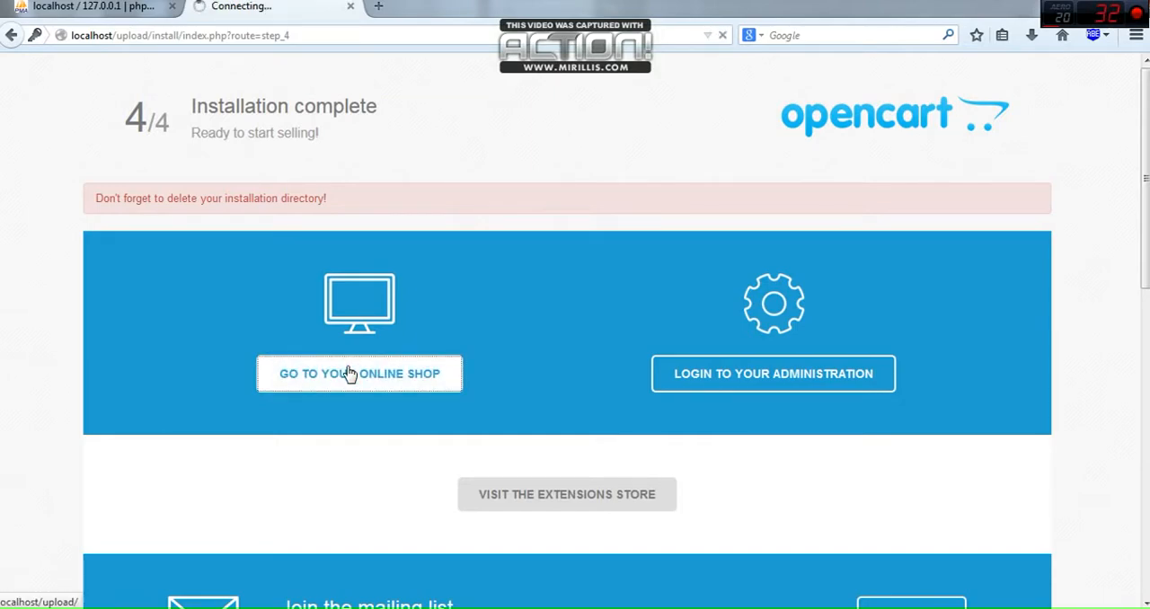
click(358, 374)
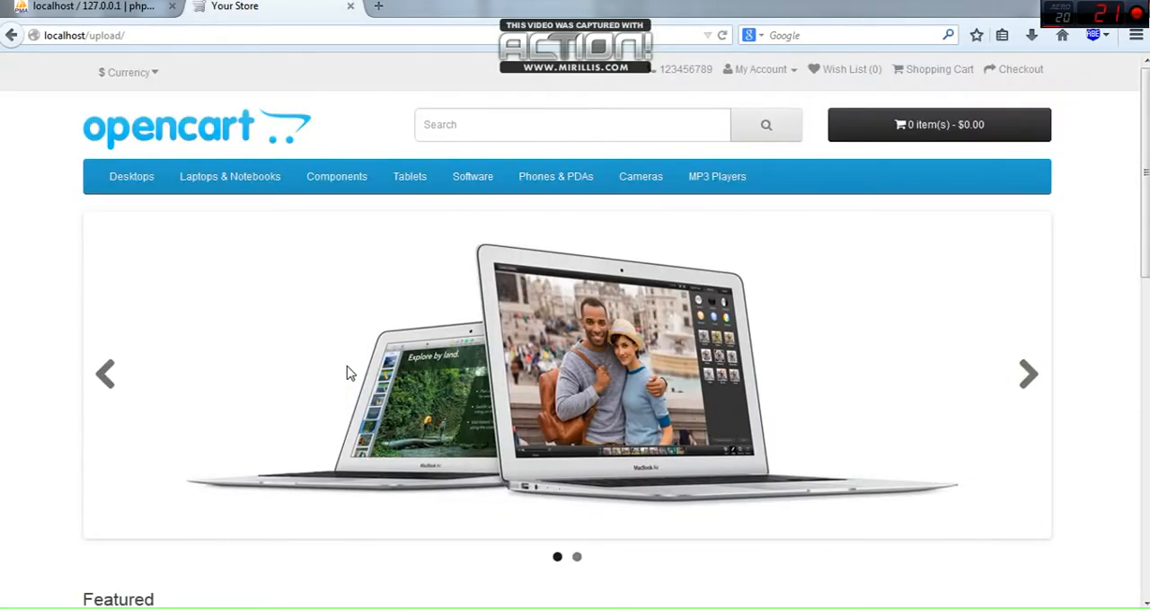
scroll(down, 3)
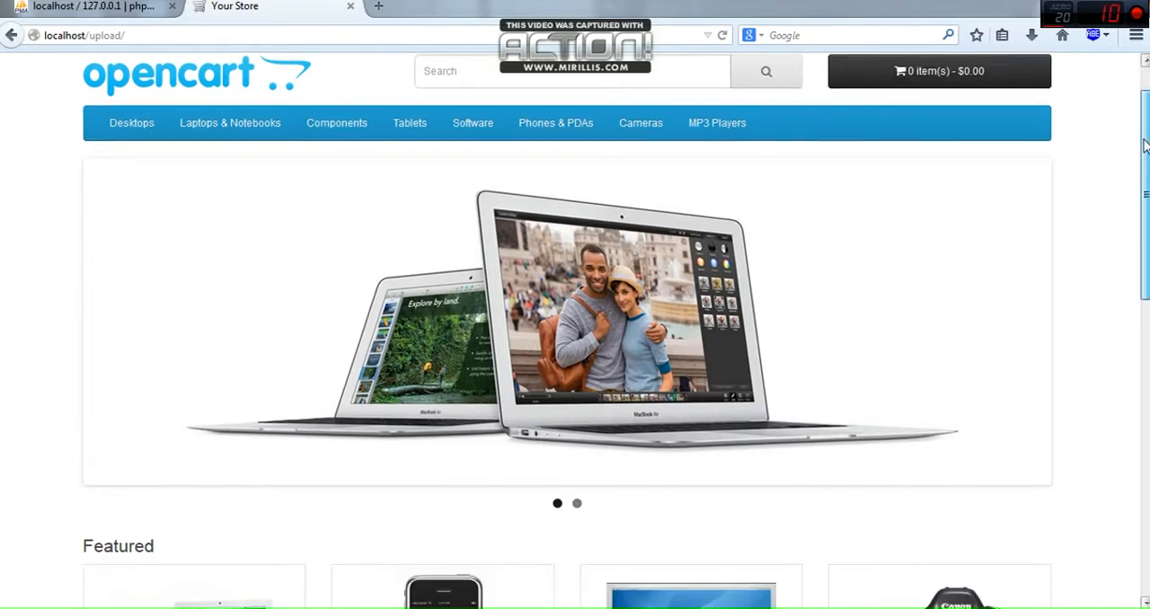
scroll(down, 3)
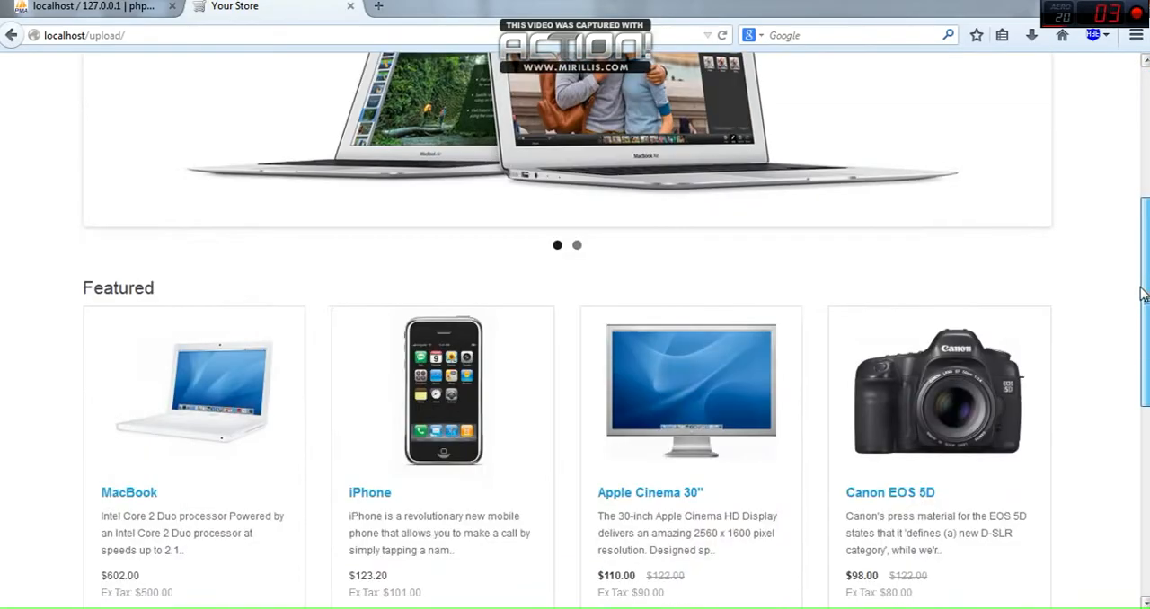
scroll(down, 3)
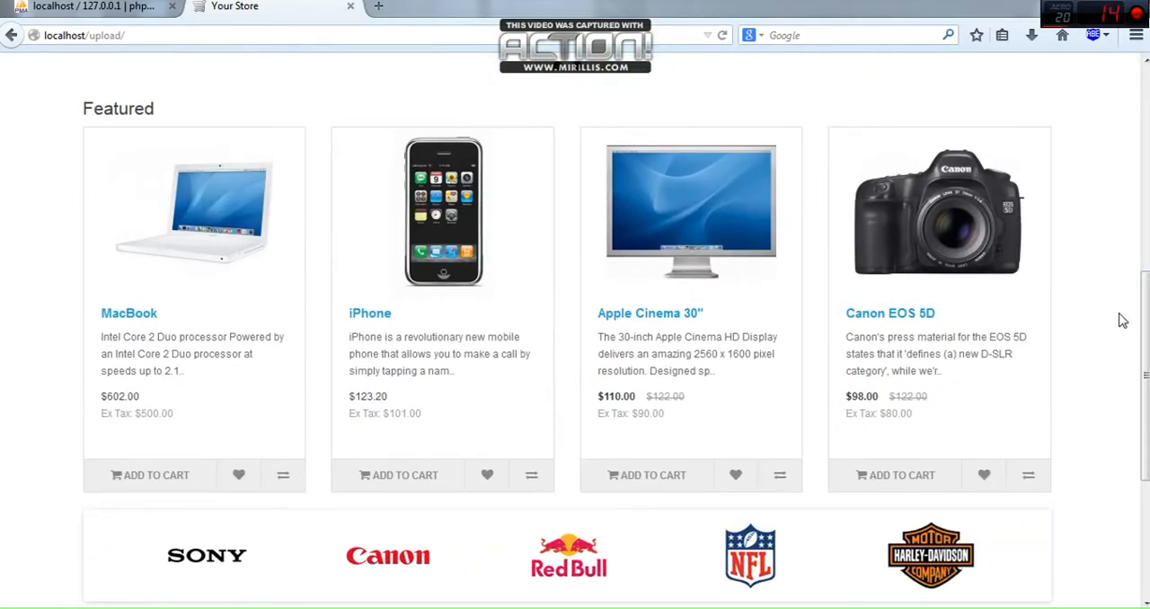
scroll(down, 3)
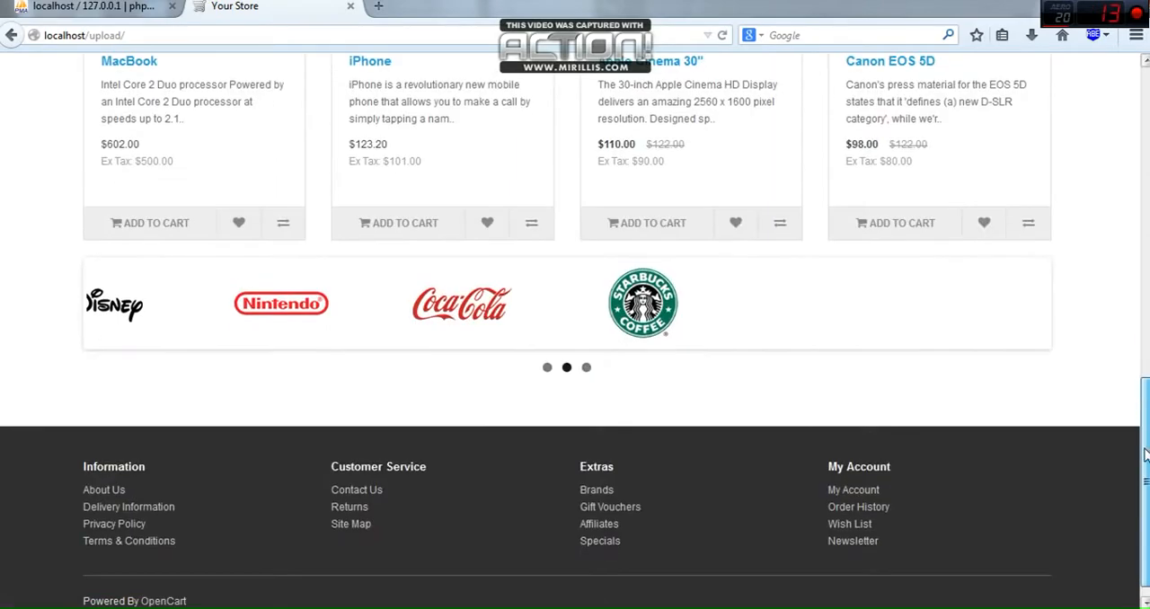
scroll(up, 3)
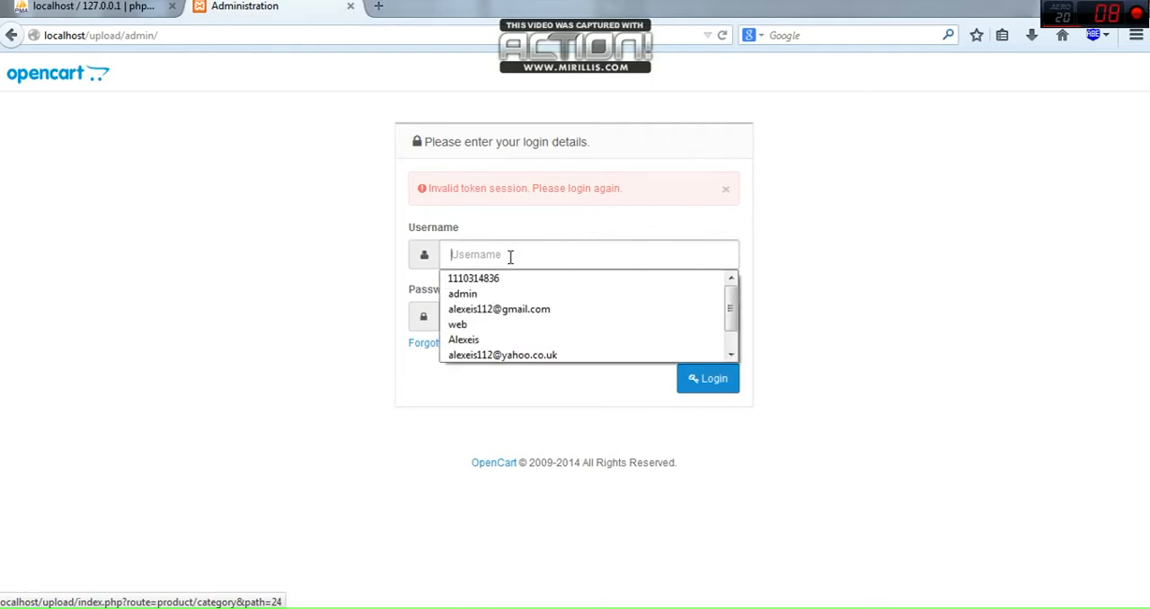
Step: Log in to the administration with the admin username and password
click(462, 293)
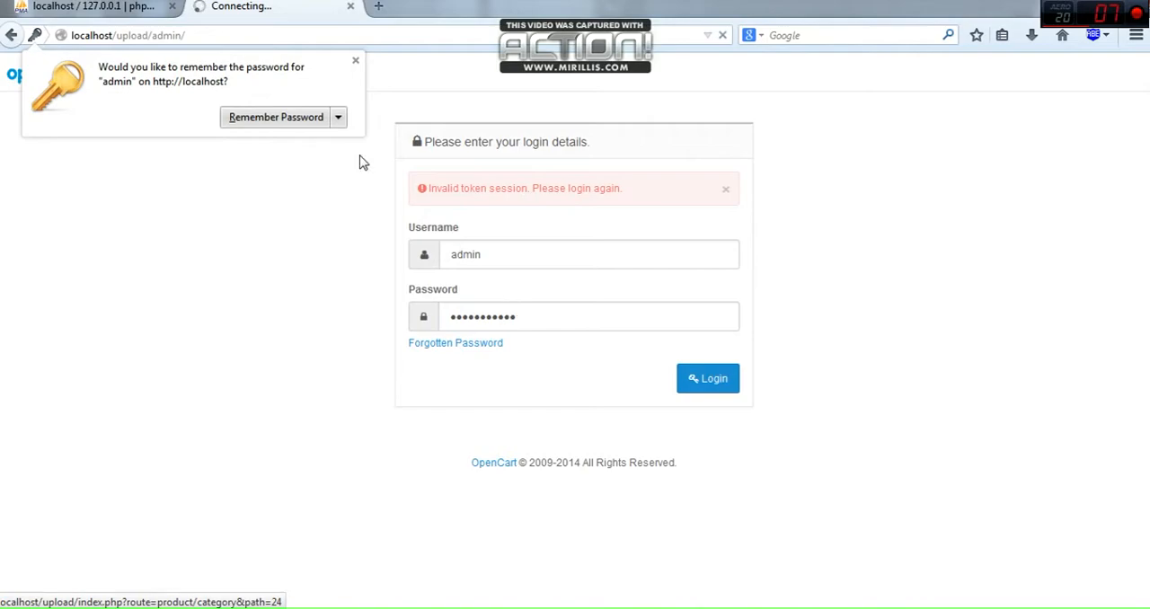
click(707, 378)
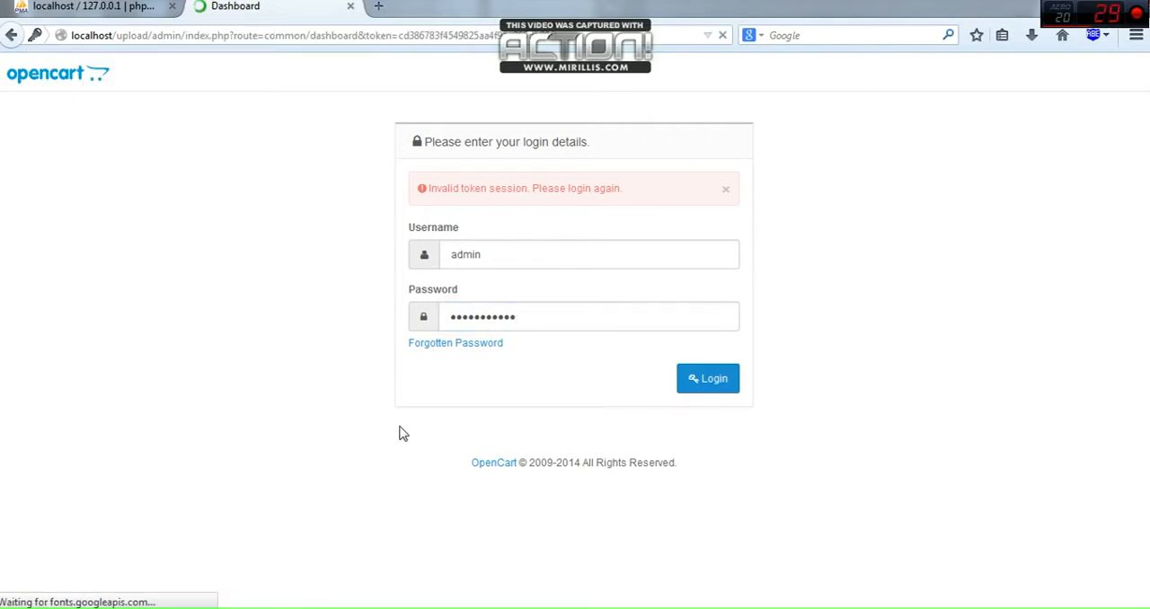
click(707, 379)
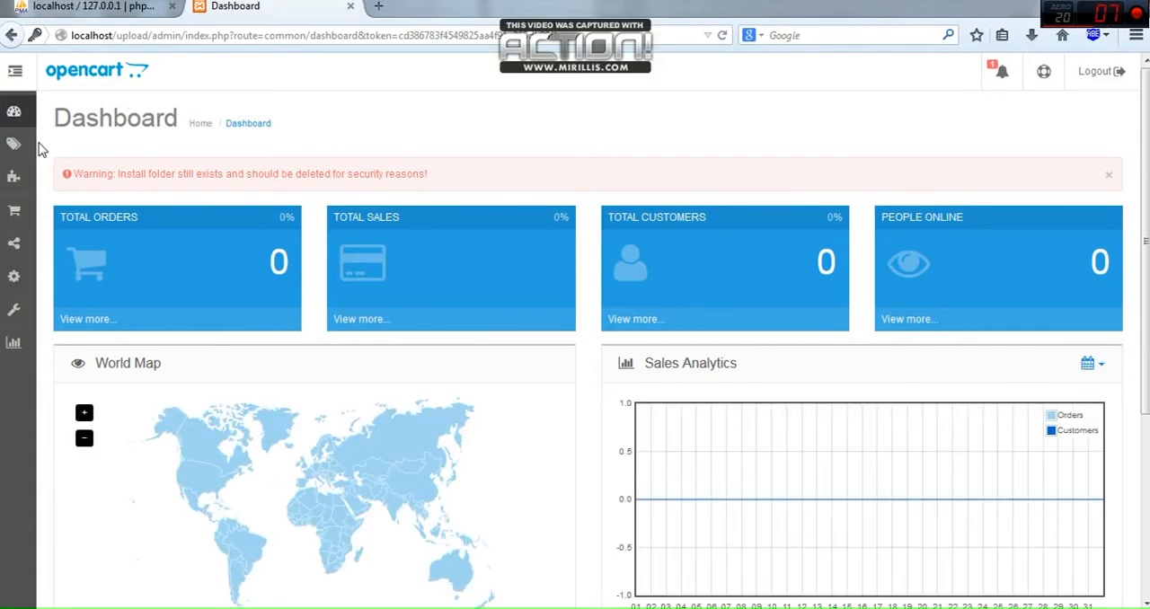
Step: Bring up the file explorer showing OpenCart's upload directory with the install folder
click(14, 275)
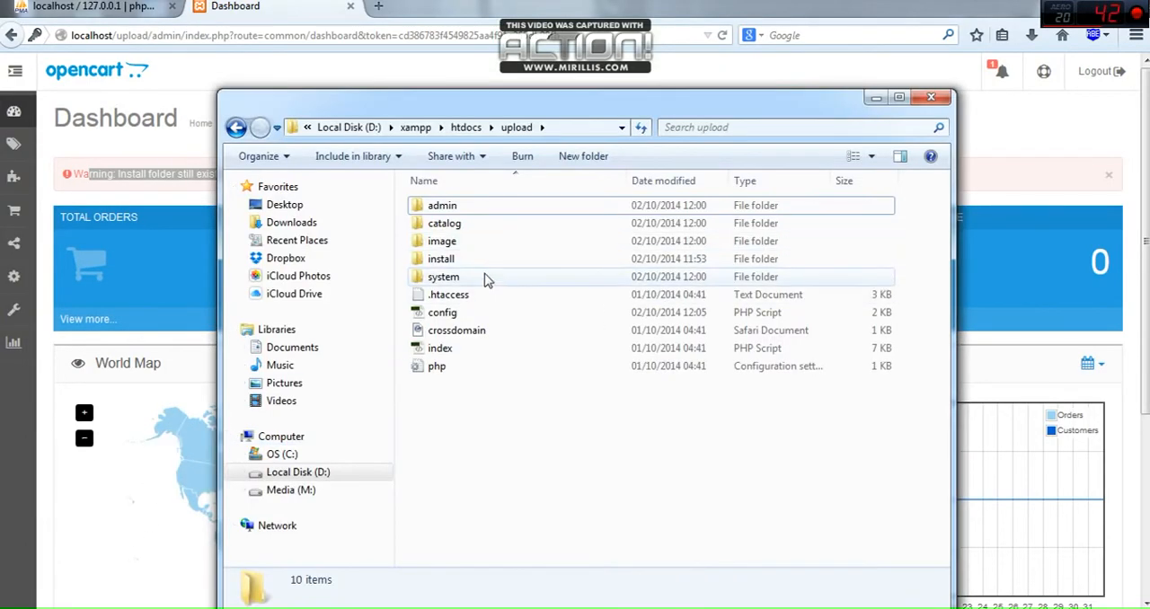
Step: Delete upload\install, reload the warning-free Dashboard, and open Your Store in a new tab
click(440, 259)
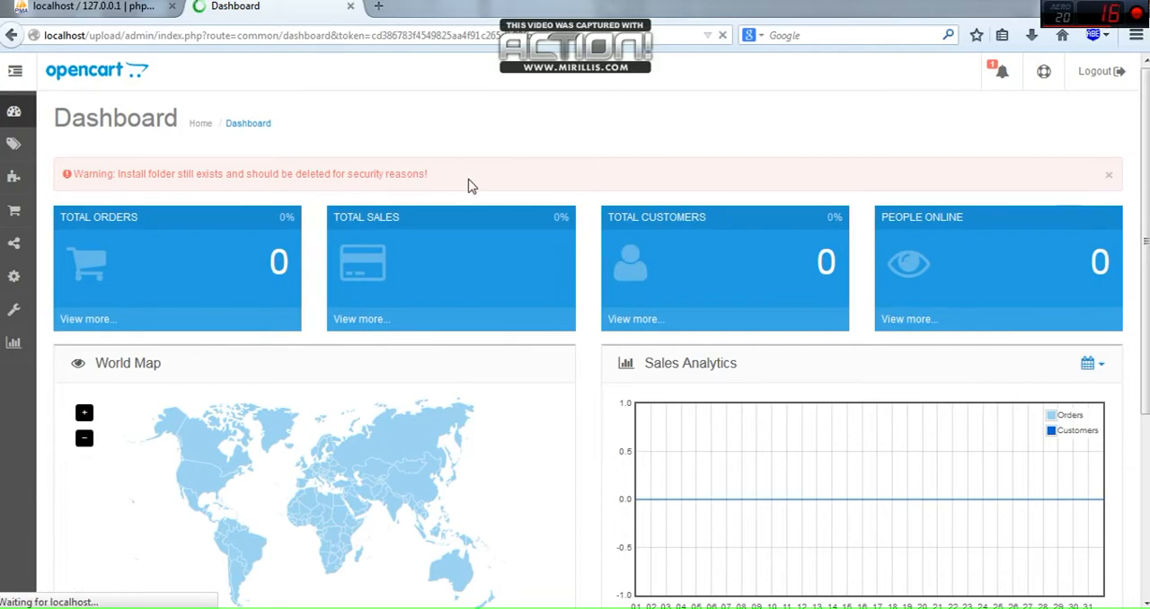
click(1109, 173)
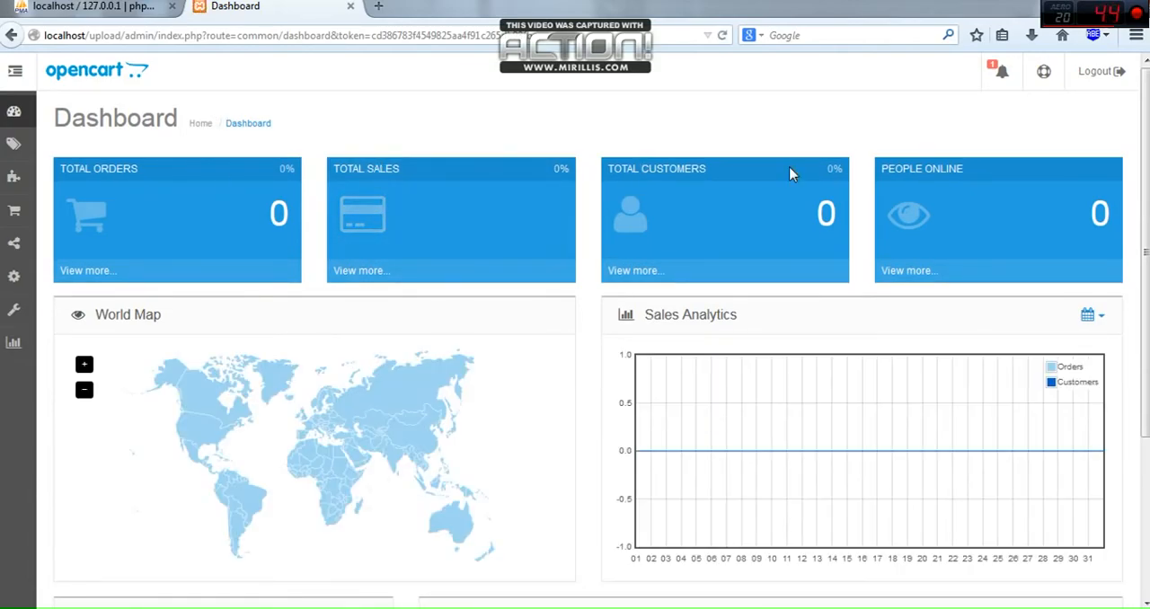
click(1043, 71)
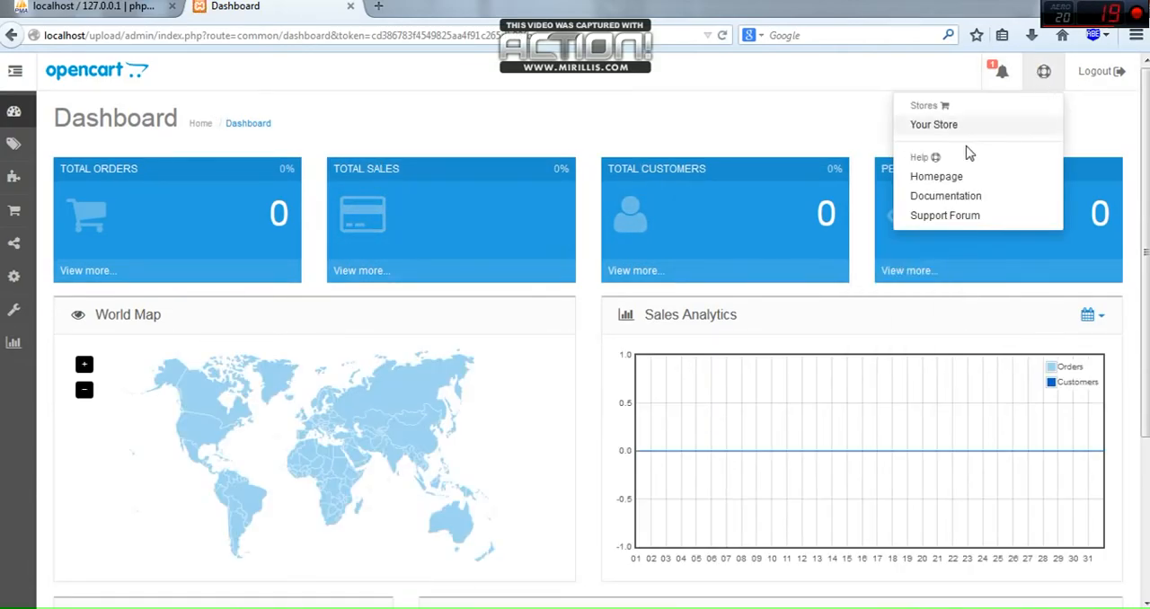
click(934, 125)
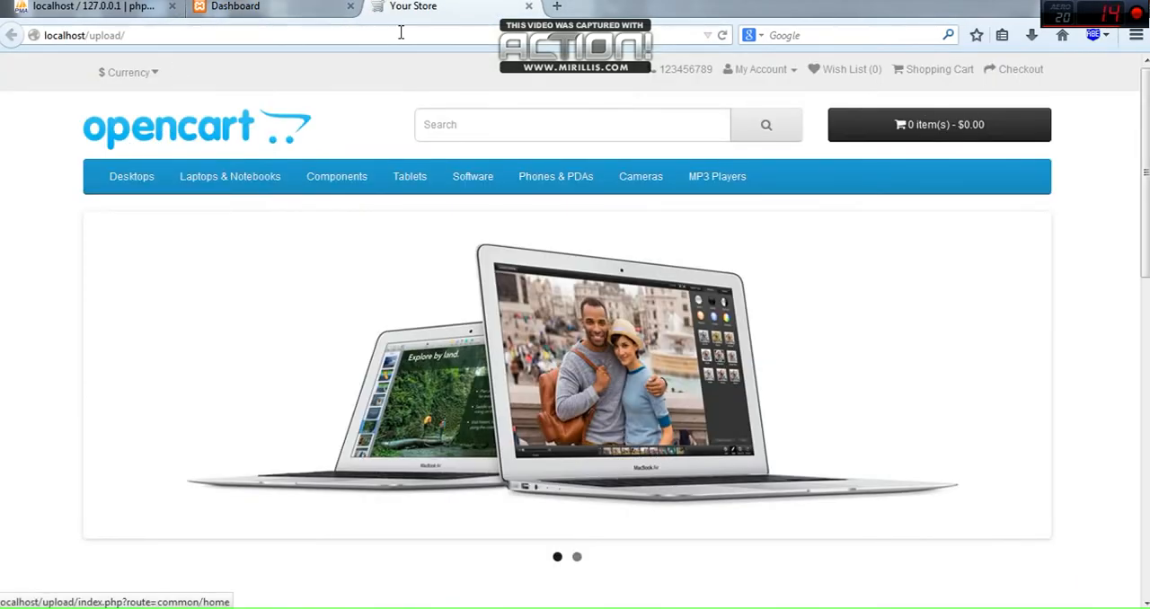
mouse_move(230, 176)
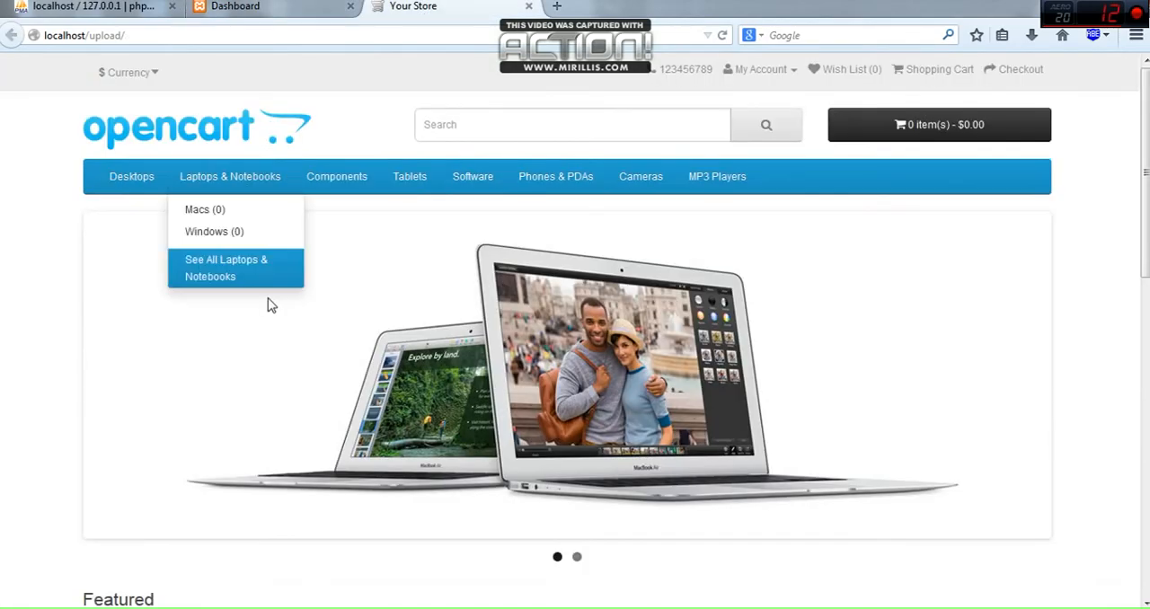
click(260, 7)
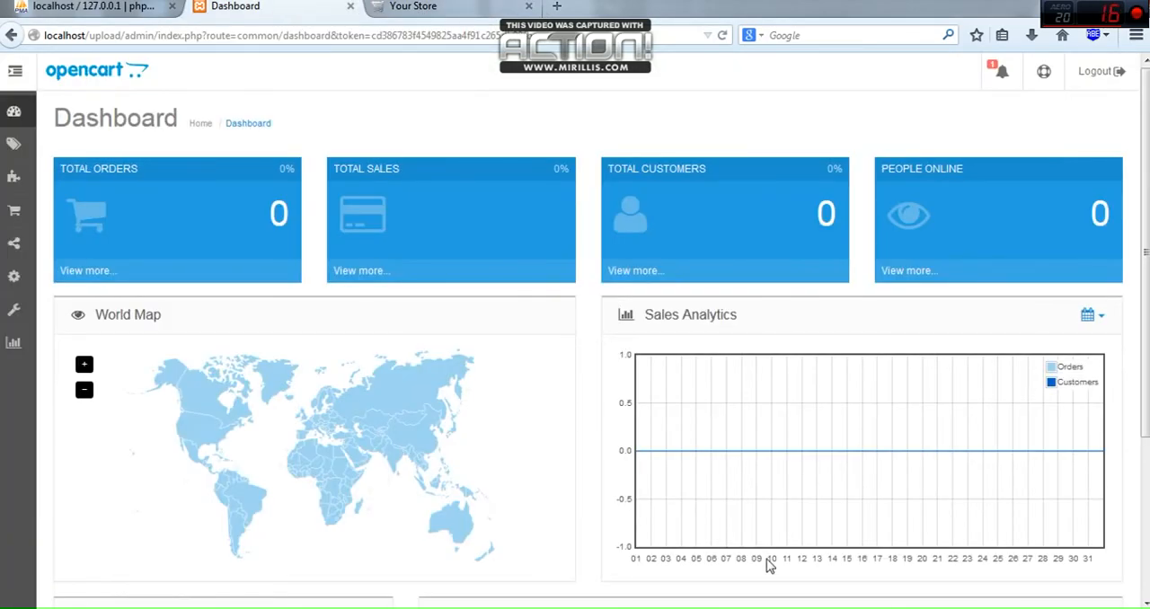
mouse_move(778, 540)
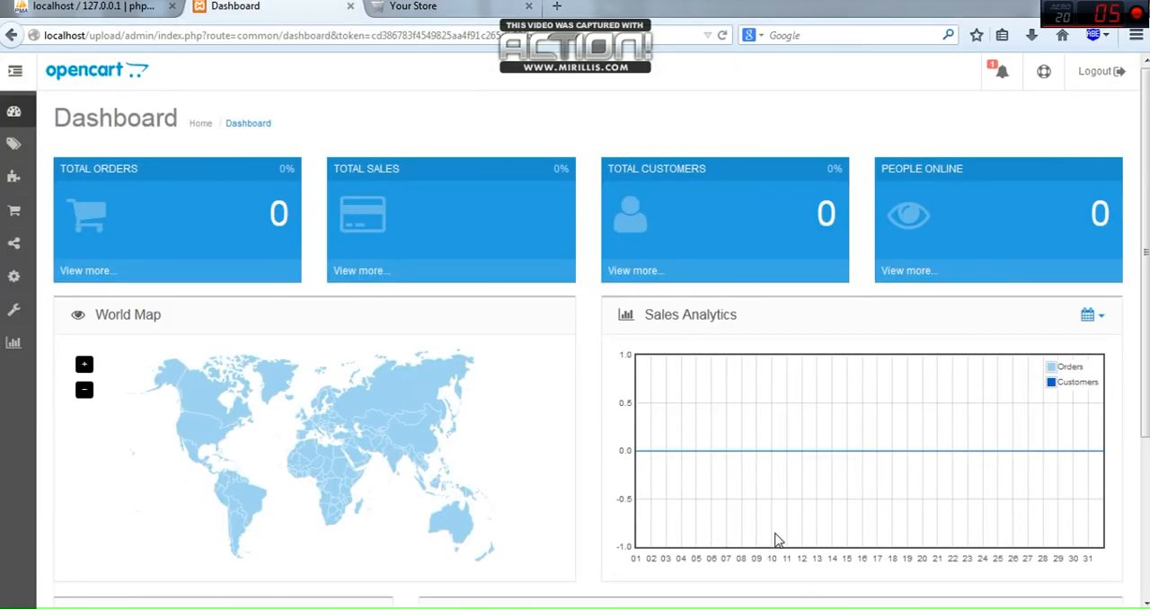